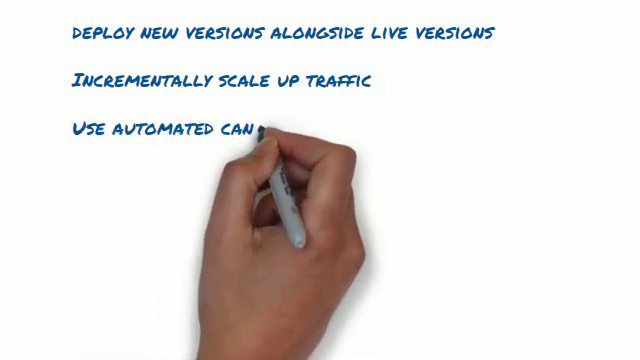
pyautogui.write('canary analysi')
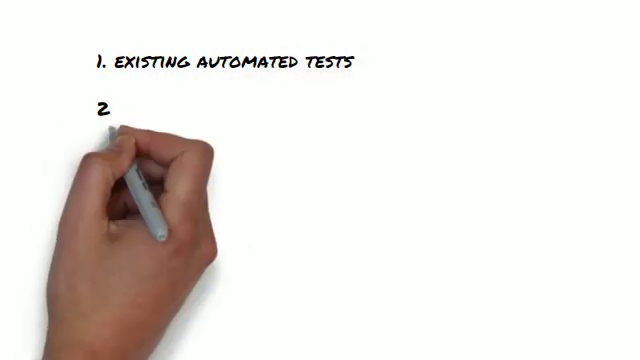
pyautogui.write('Kubernetes clusters')
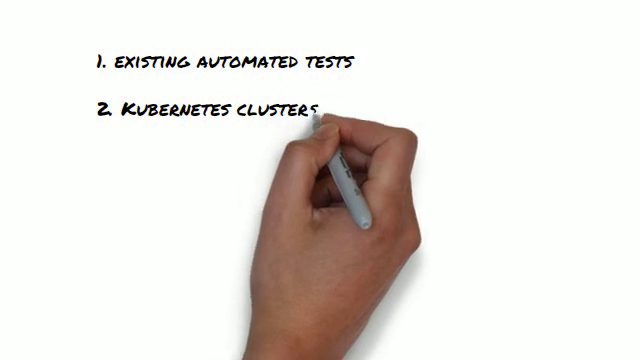
pyautogui.write('3. Armory C')
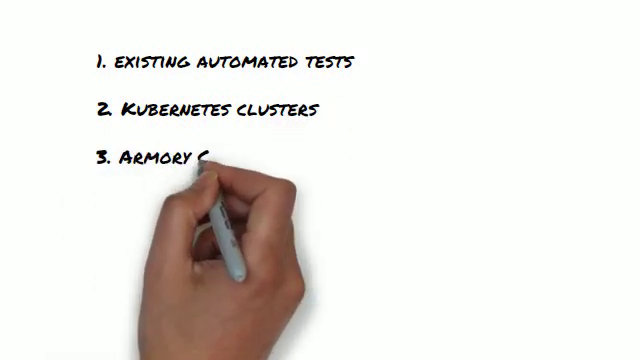